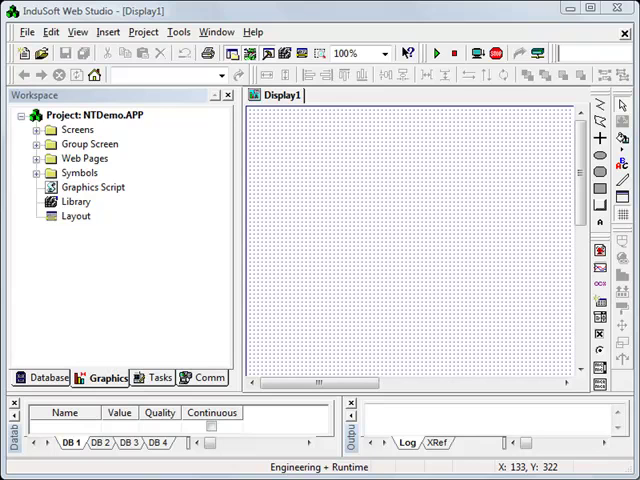
mouse_move(388, 362)
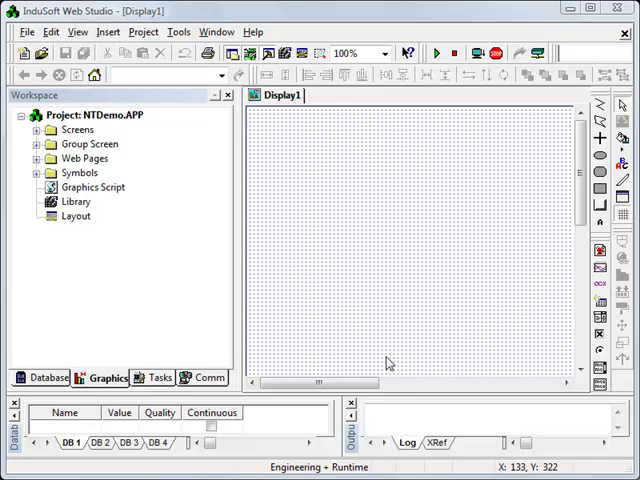
mouse_move(210, 248)
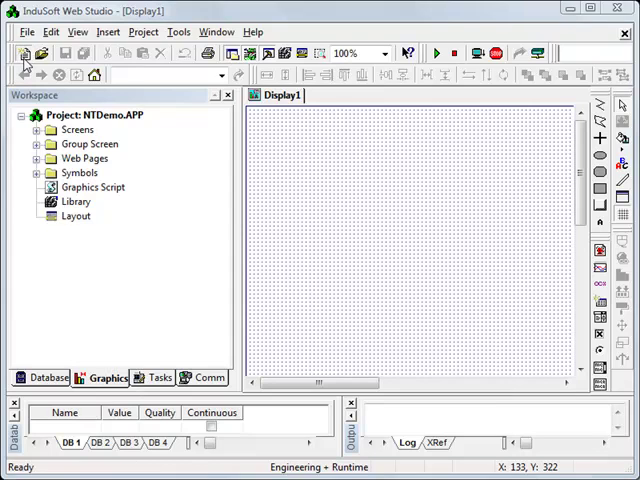
- Start a new project and name it Quickstart
click(24, 52)
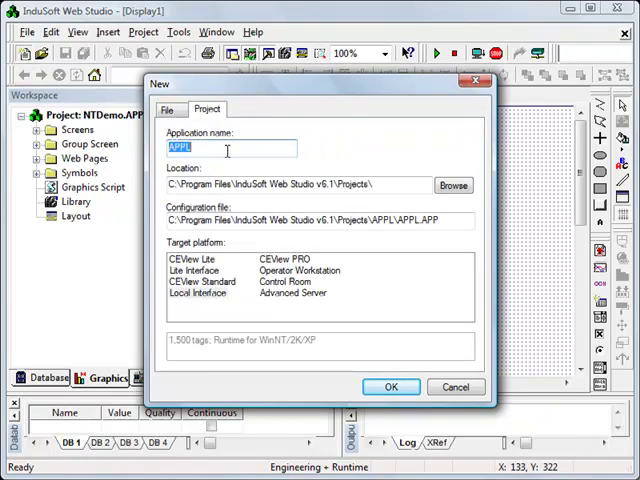
text(Quick)
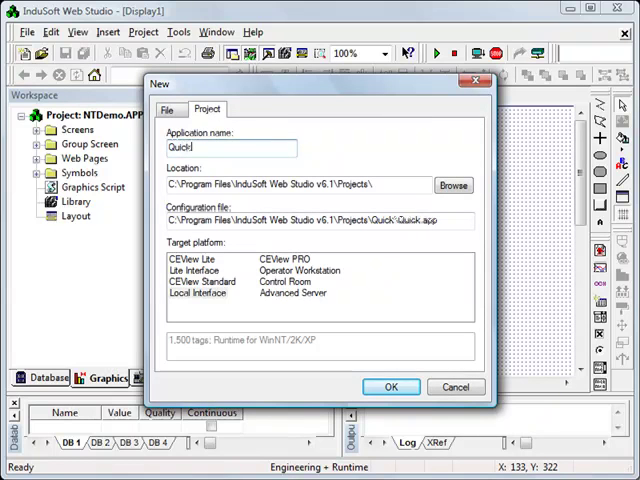
text(start)
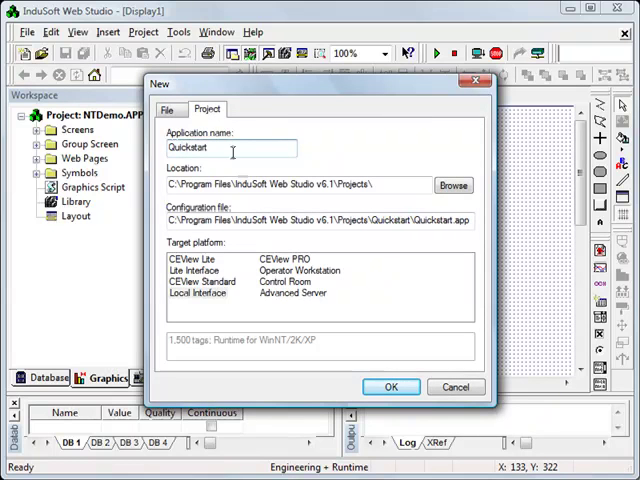
mouse_move(208, 268)
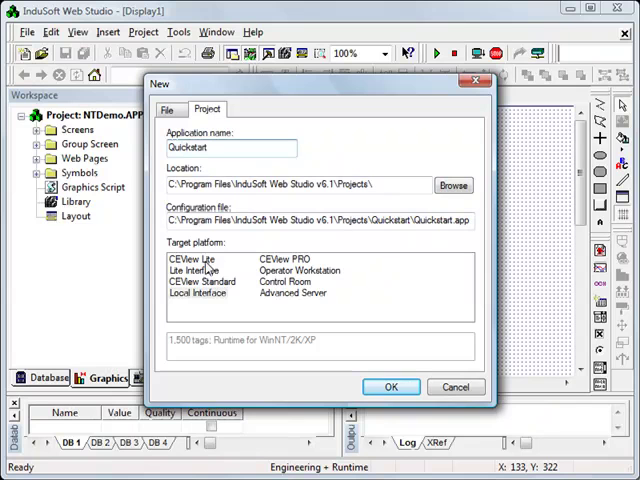
- Choose Lite Interface (over CEView Lite) as the target platform and confirm the project settings
click(192, 260)
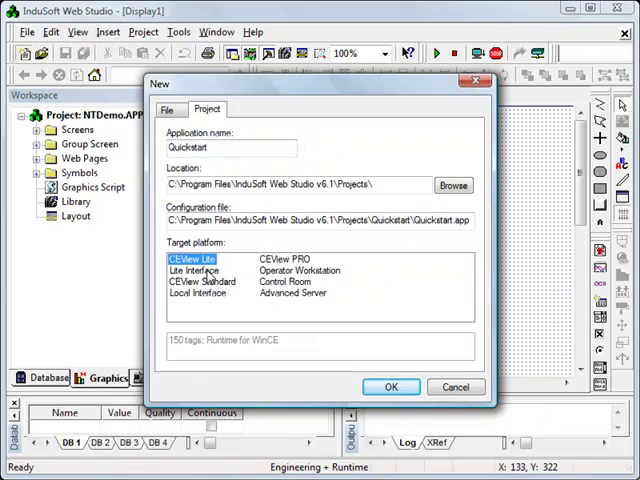
click(194, 270)
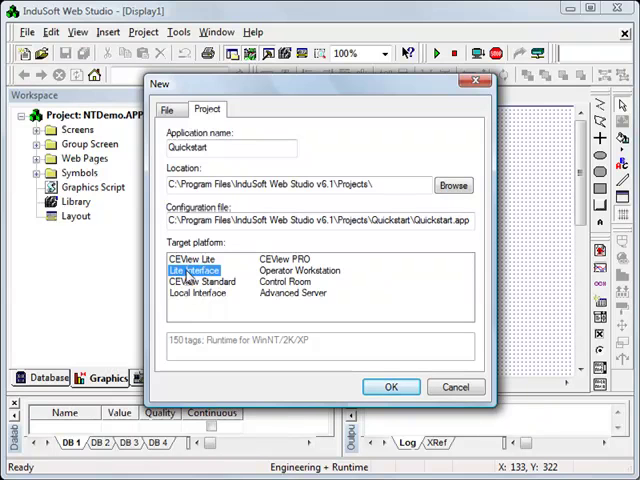
click(190, 258)
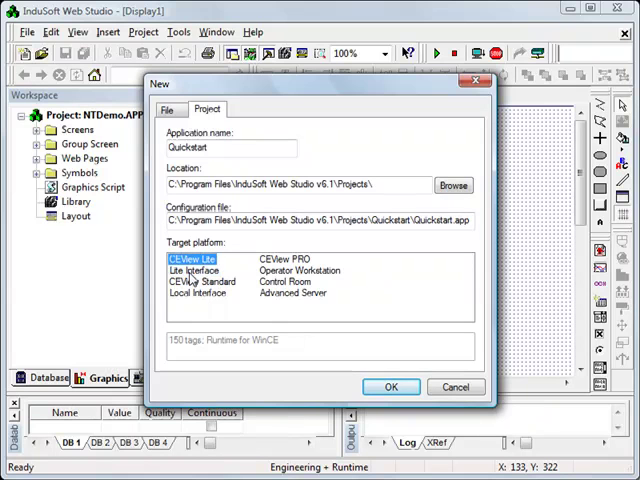
click(196, 270)
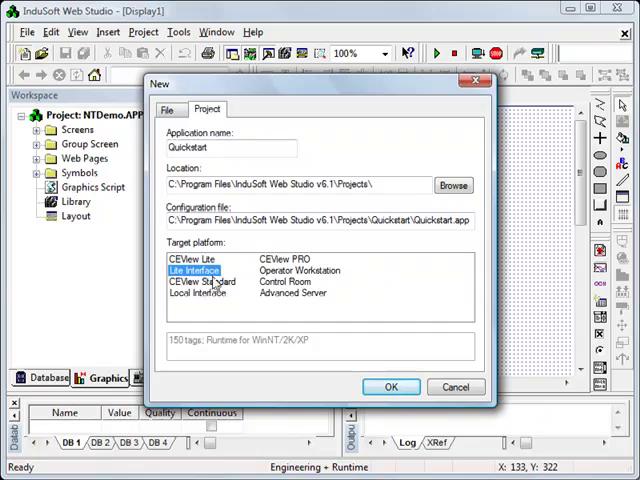
mouse_move(202, 296)
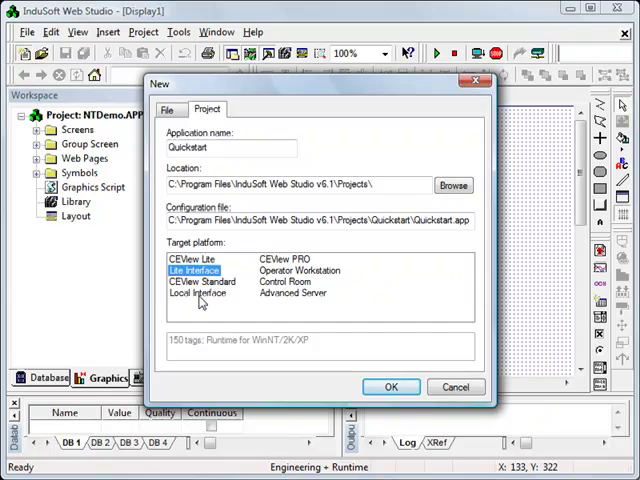
click(204, 292)
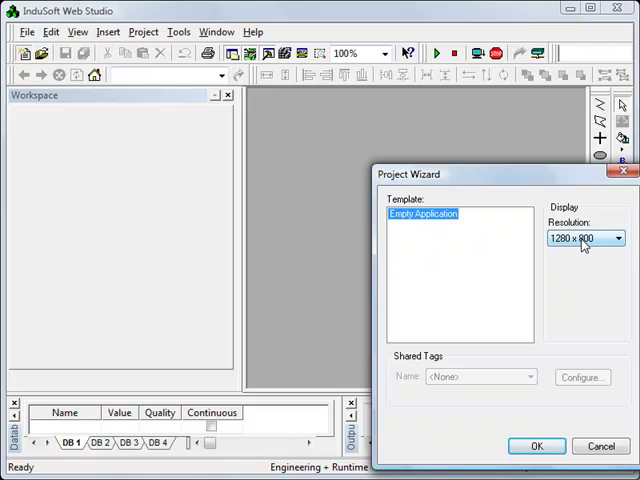
- Pick a display resolution in the Project Wizard and finish creating the Quickstart project
click(616, 238)
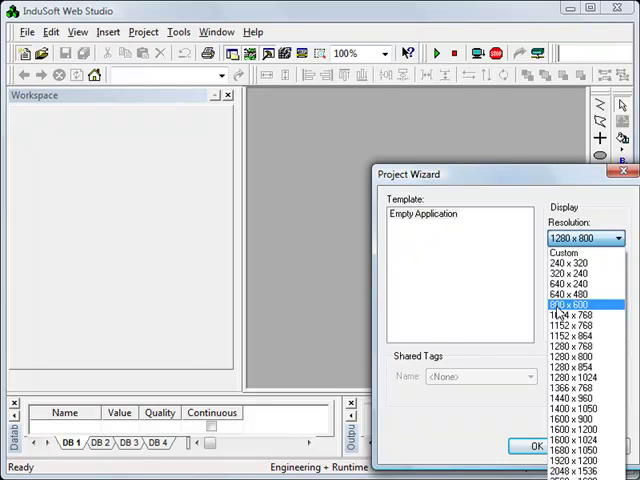
click(534, 446)
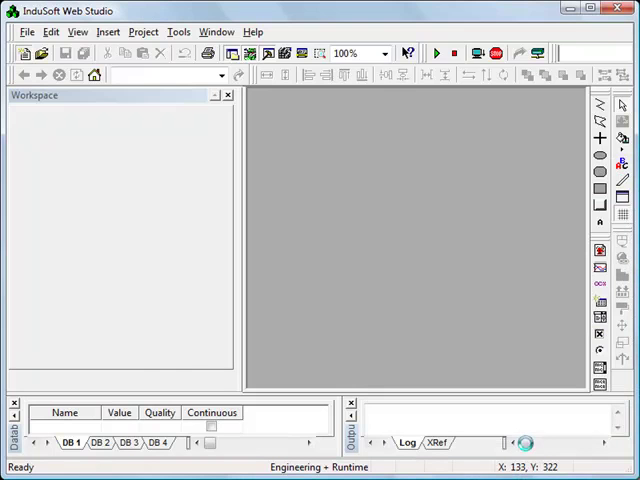
click(104, 376)
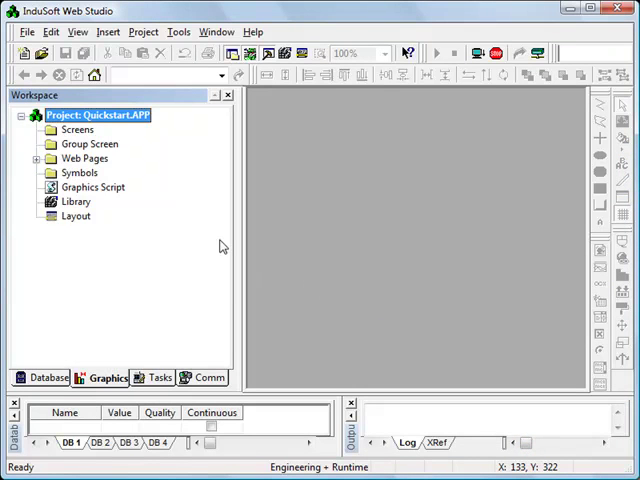
- Insert a new screen, Display2, accepting the default screen attributes
right_click(78, 128)
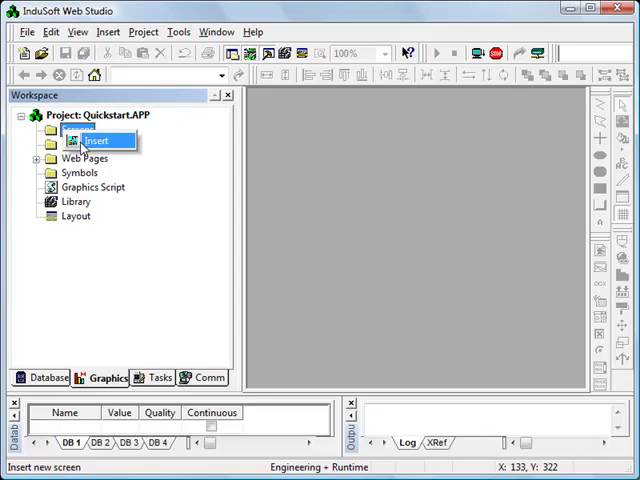
click(98, 140)
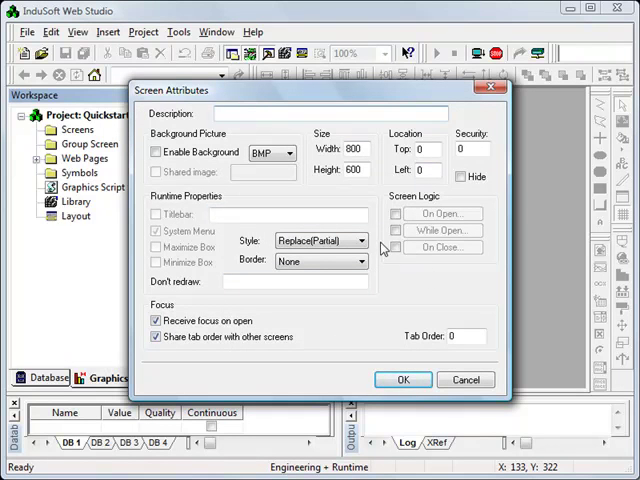
mouse_move(388, 262)
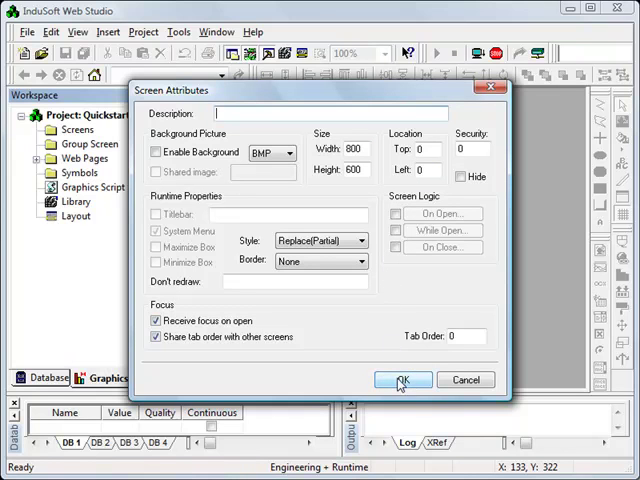
click(400, 380)
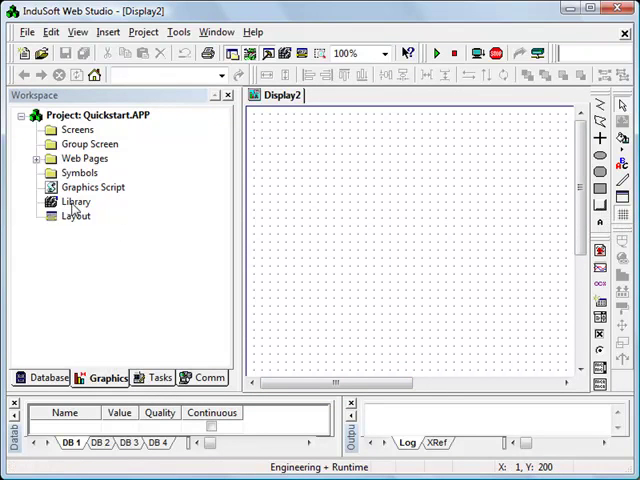
- Place a slider from the library's System Symbols > Sliders onto Display2 and show its properties
double_click(76, 200)
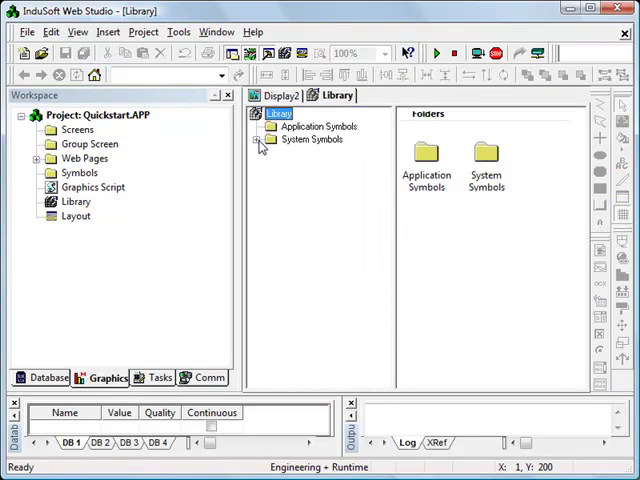
click(260, 140)
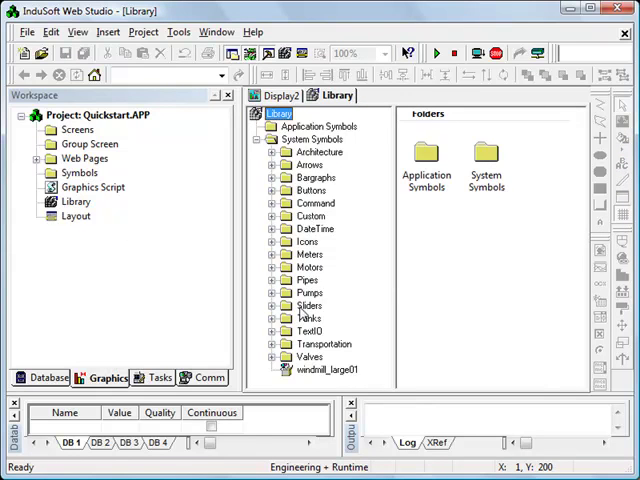
click(308, 304)
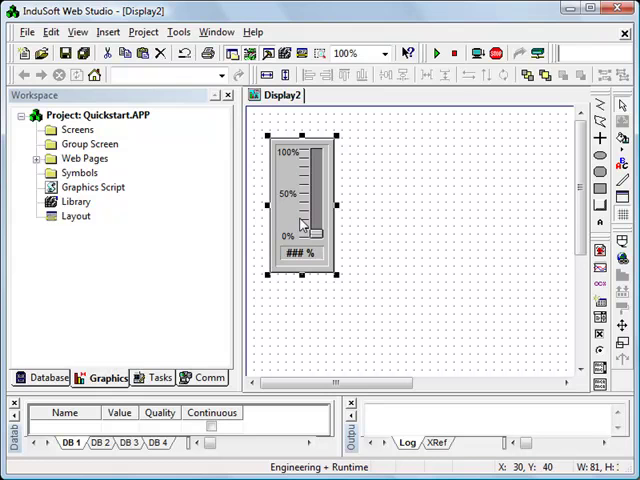
double_click(300, 204)
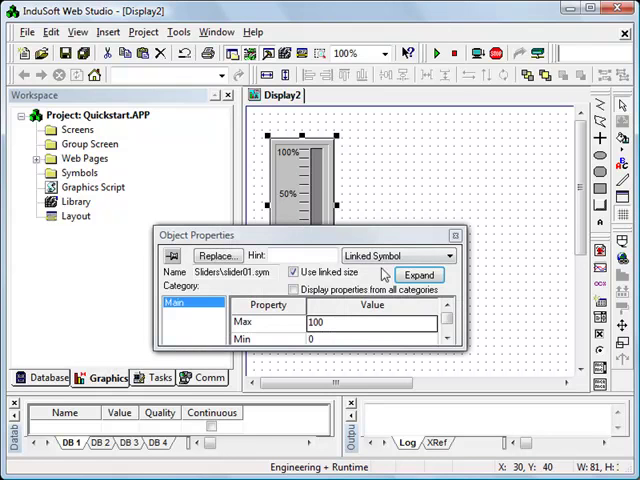
- Link the slider to tag V1 and agree to create the missing tag
click(420, 274)
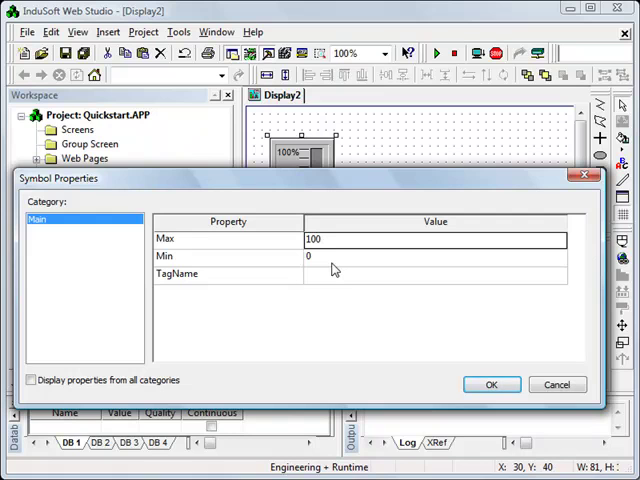
mouse_move(330, 264)
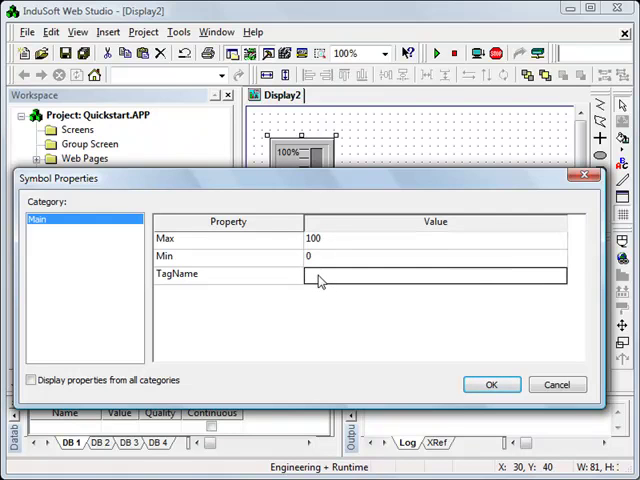
text(V1)
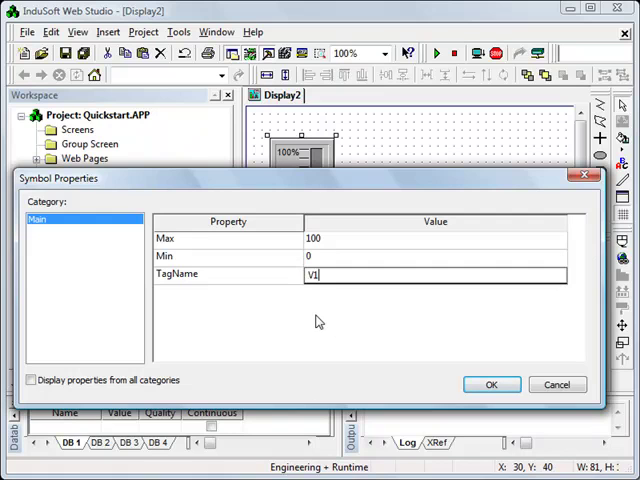
mouse_move(338, 332)
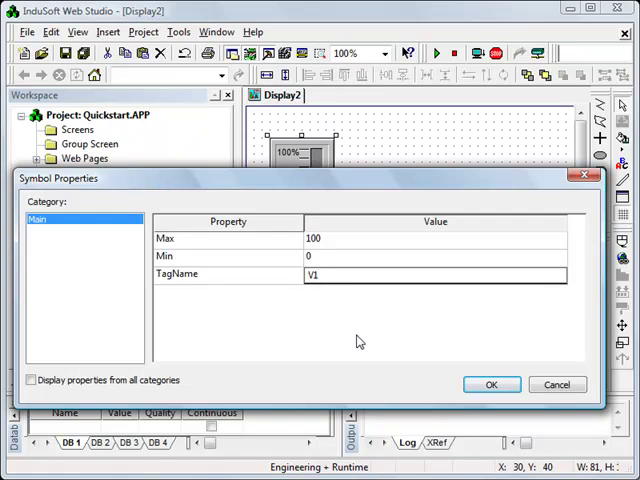
mouse_move(388, 338)
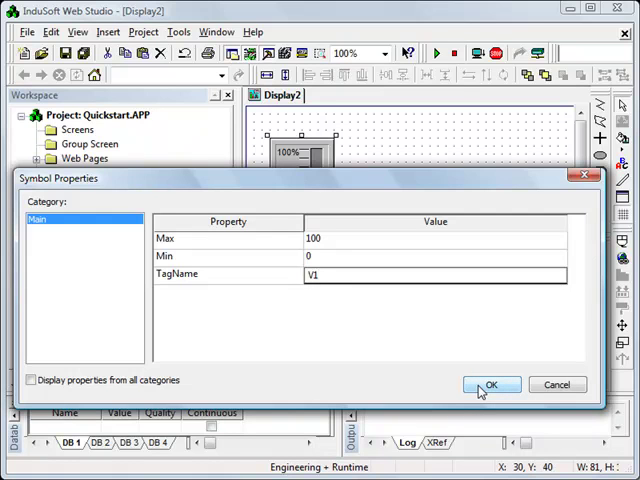
click(492, 384)
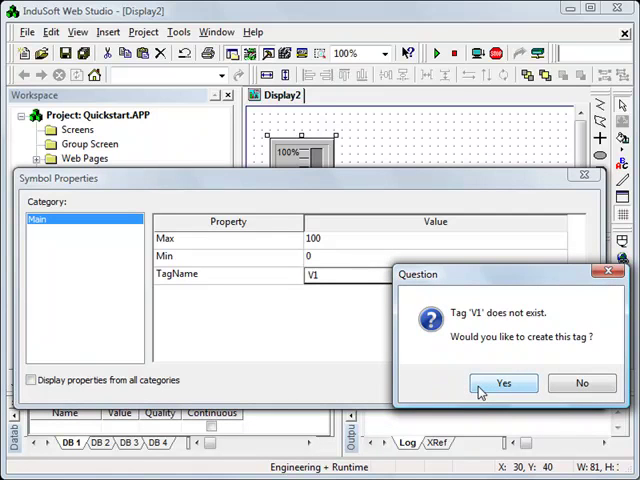
click(504, 384)
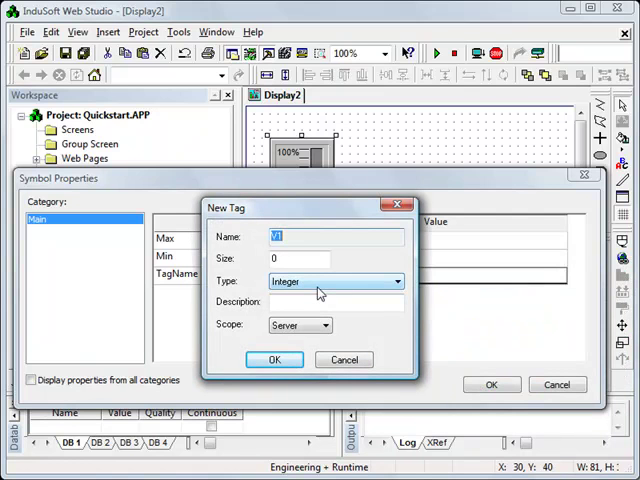
- Give the new V1 tag its data type and confirm the slider's 0 to 100 range
click(396, 280)
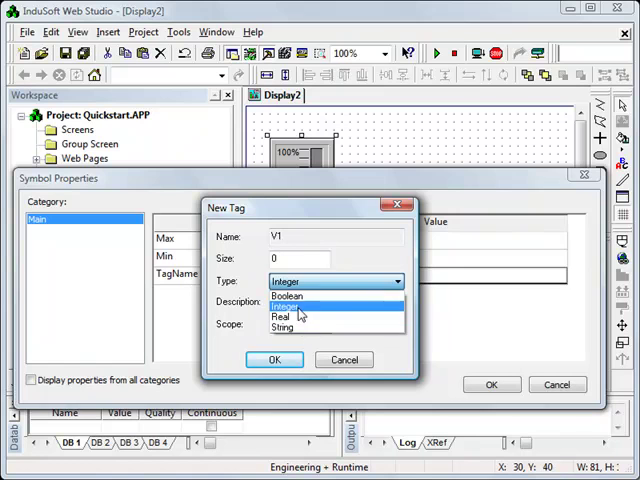
click(276, 360)
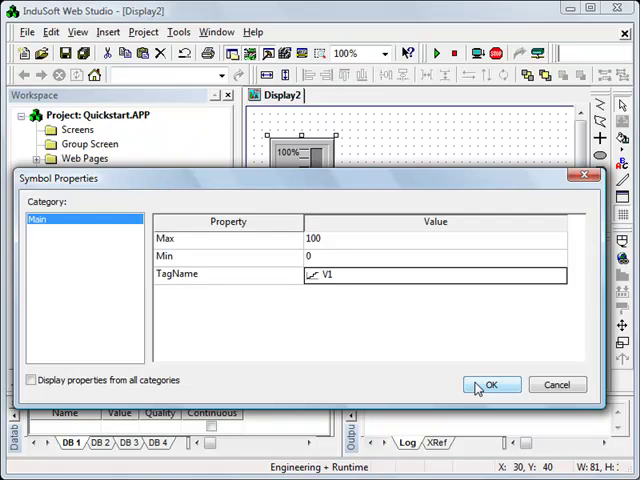
click(492, 384)
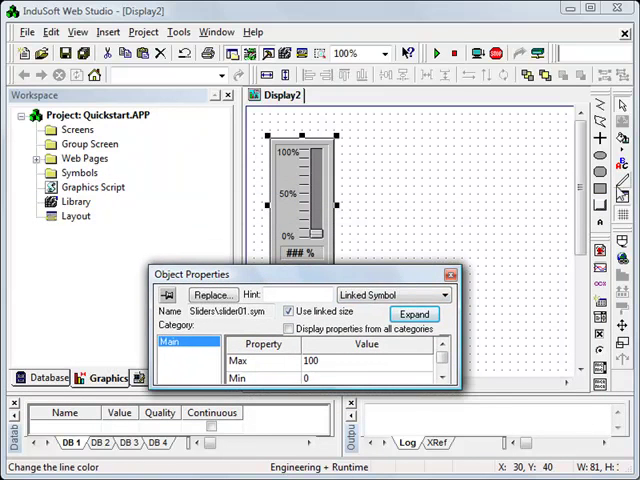
- Place a text label reading V1 = ### beside the slider
click(450, 272)
text(V1 = ##)
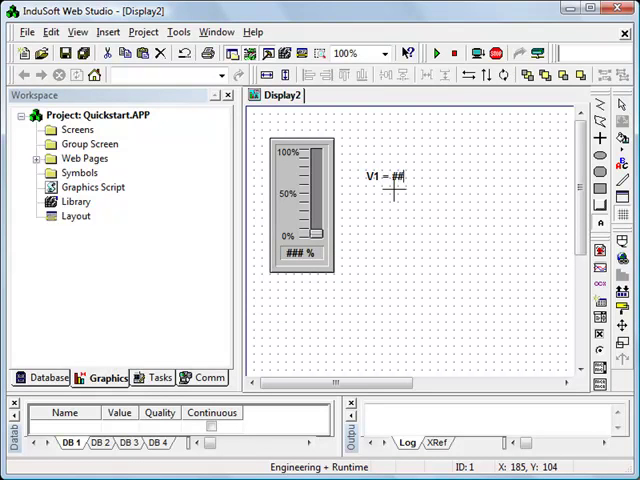
right_click(388, 176)
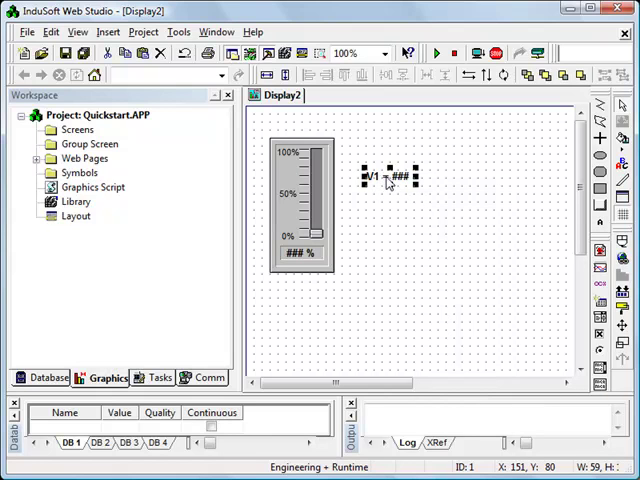
mouse_move(402, 200)
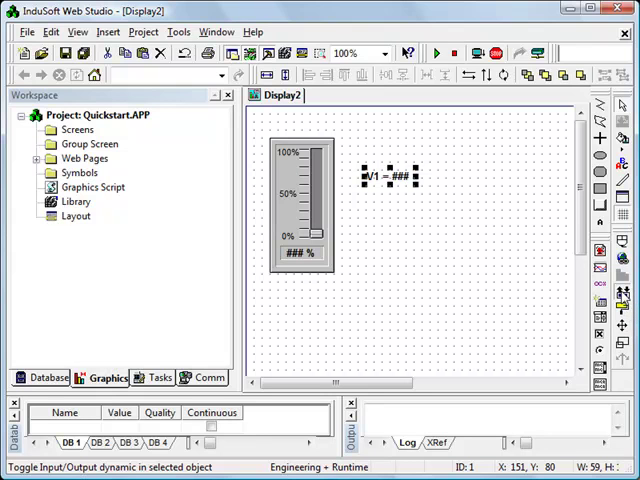
- Give the V1 label a Text I/O dynamic with V1 as its tag/expression
double_click(390, 176)
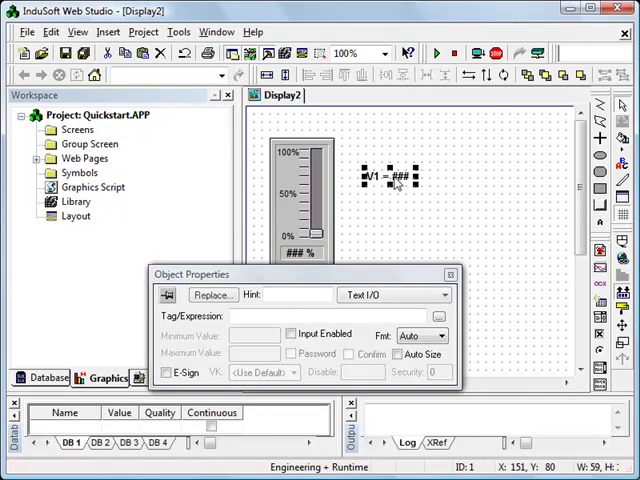
click(438, 294)
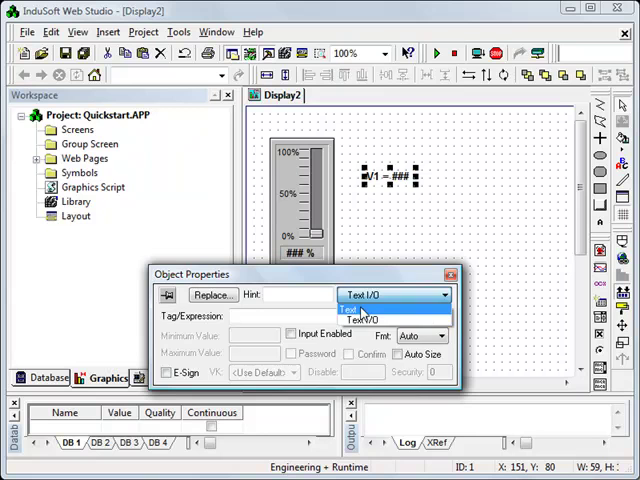
click(360, 308)
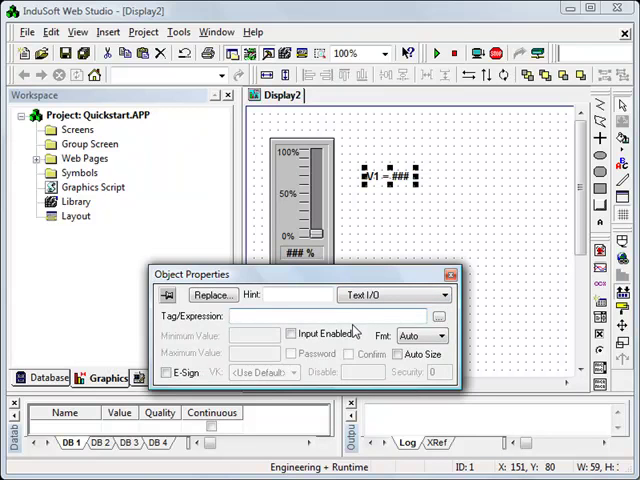
text(V1)
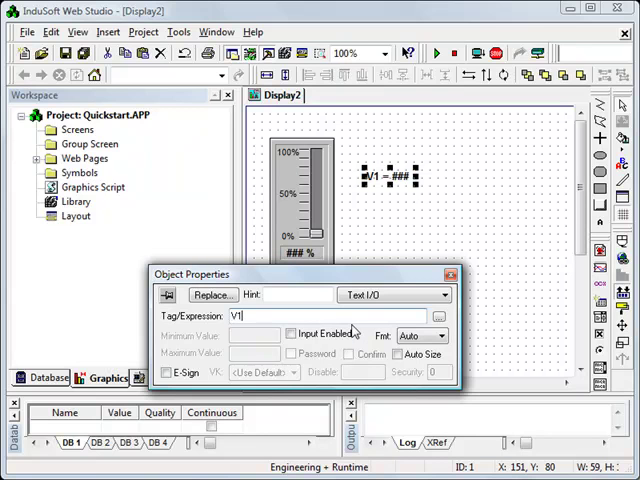
mouse_move(350, 330)
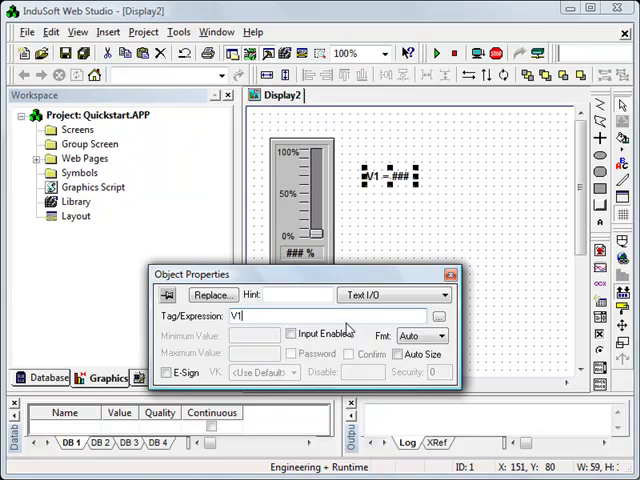
- Draw a button on Display2
click(292, 332)
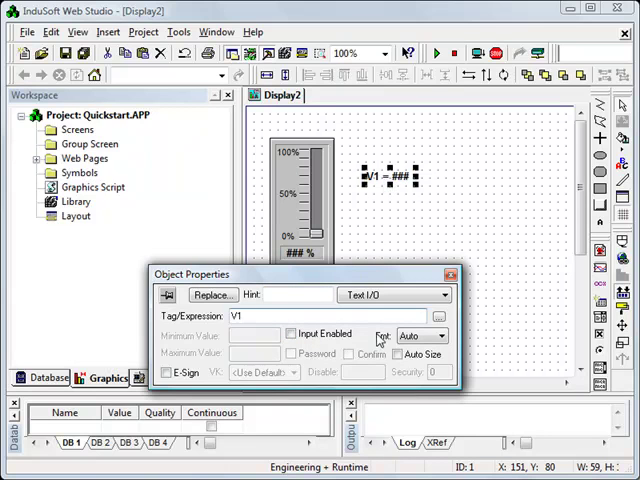
click(292, 332)
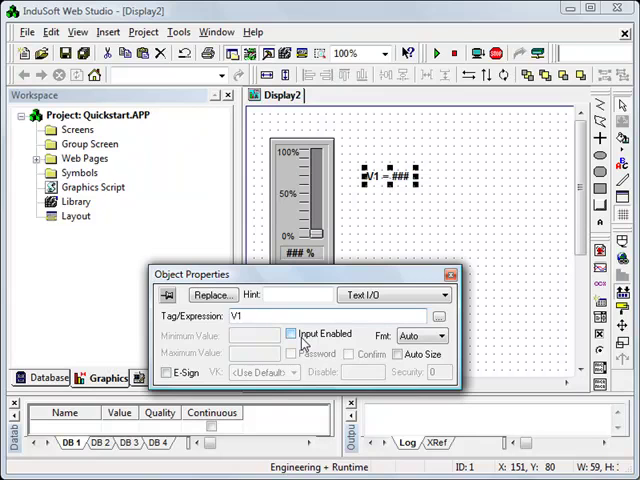
mouse_move(302, 344)
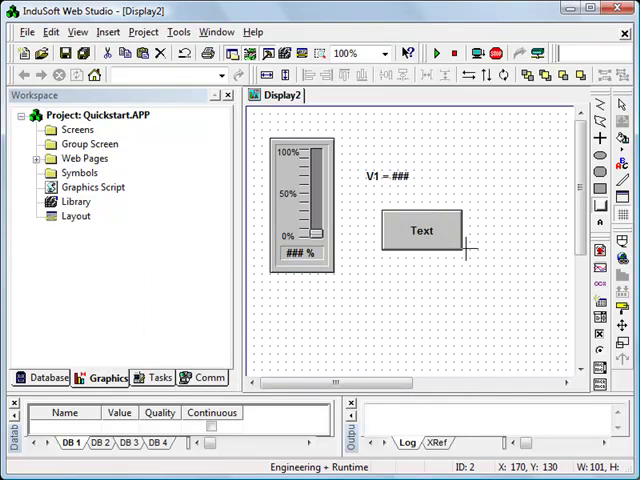
- Replace the button's default Text caption with a screen-navigation caption
double_click(420, 230)
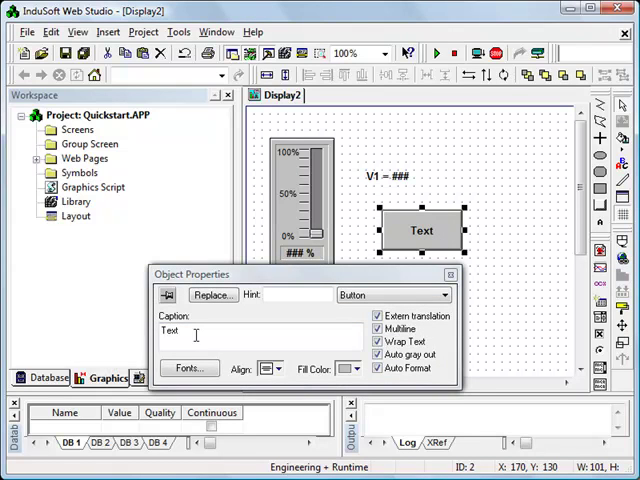
text(Sc)
text(M)
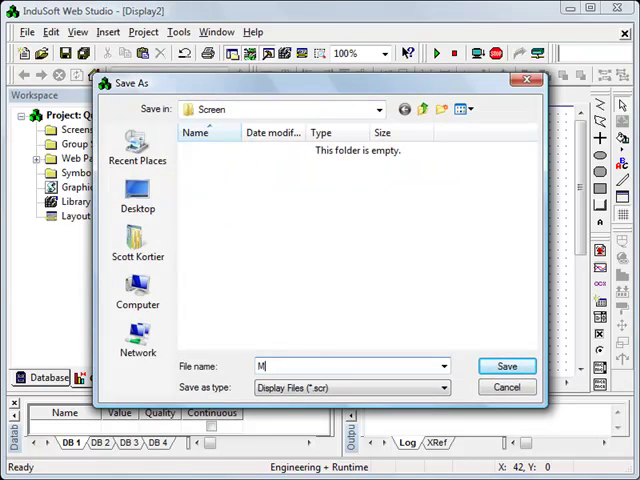
- Save the screen as Main and confirm the attributes of the next screen, Display3
click(506, 366)
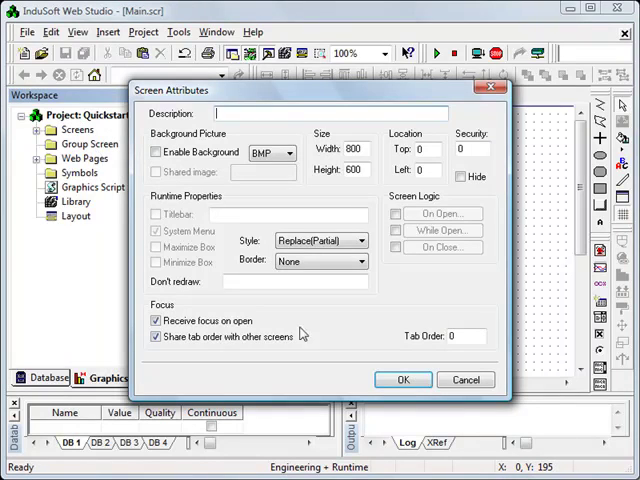
click(404, 380)
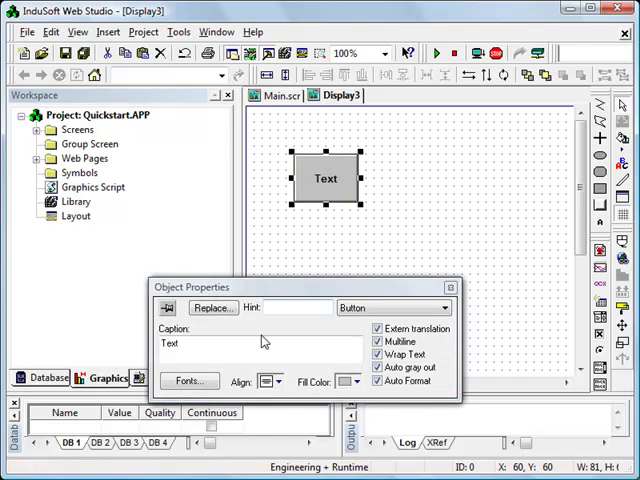
- Caption the Display3 button 'Change V2'
text(Ch)
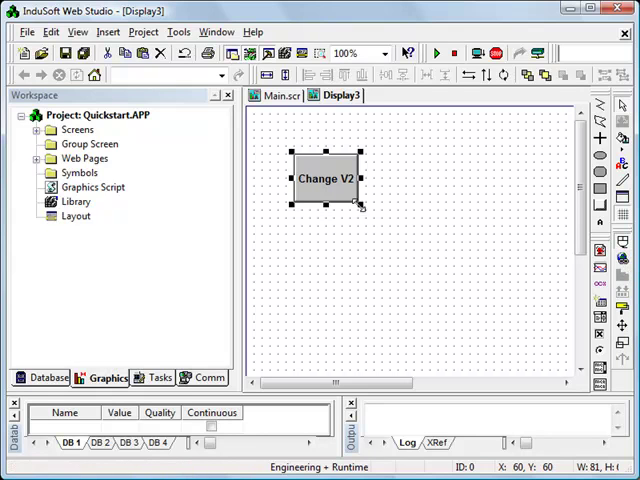
- Add a Command dynamic to the Change V2 button and show its On Down action
double_click(328, 178)
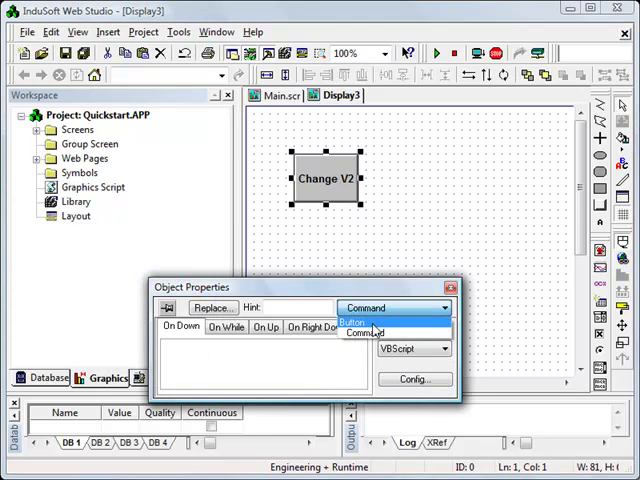
click(356, 322)
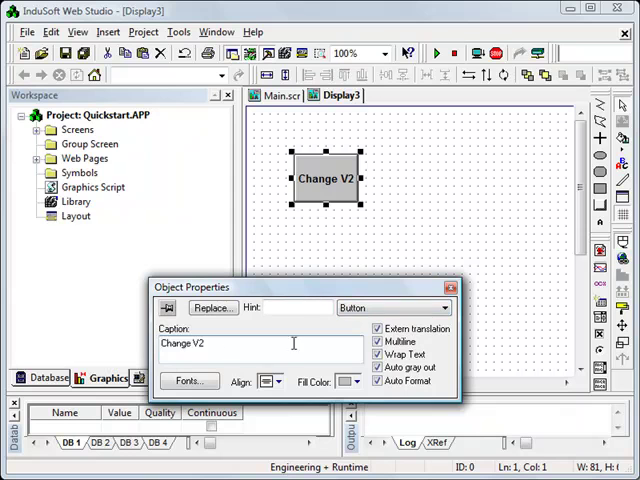
click(456, 308)
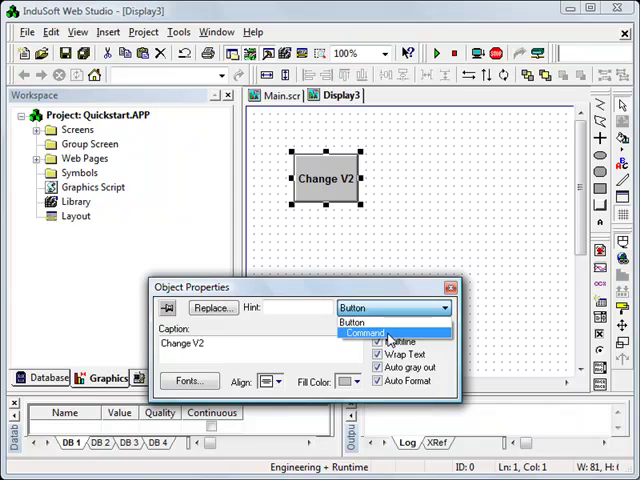
click(364, 332)
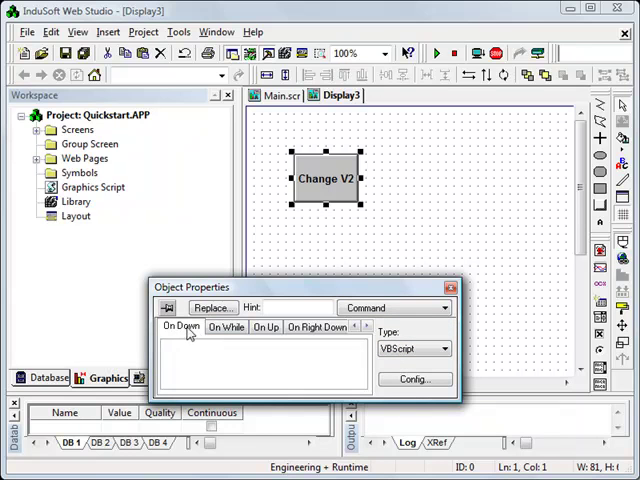
click(226, 328)
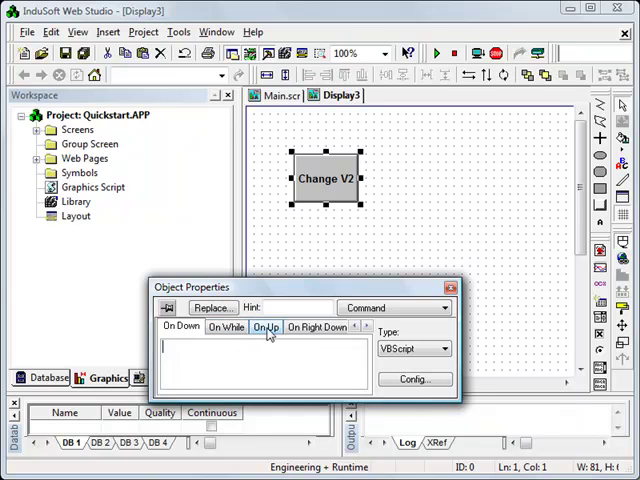
- Set the command type to Toggle Tag on V2 and create the missing V2 tag
click(444, 348)
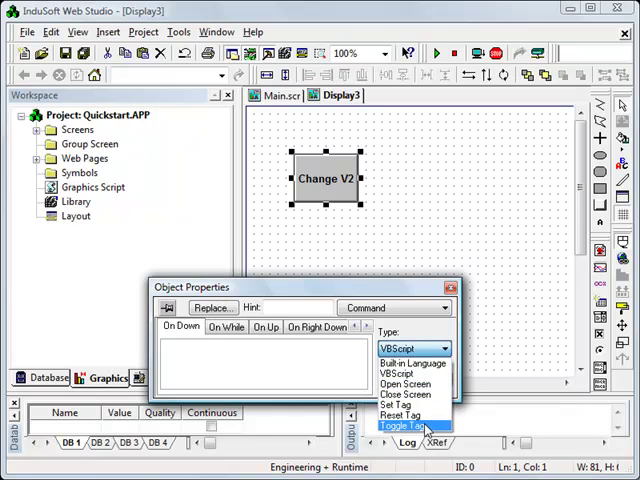
click(404, 424)
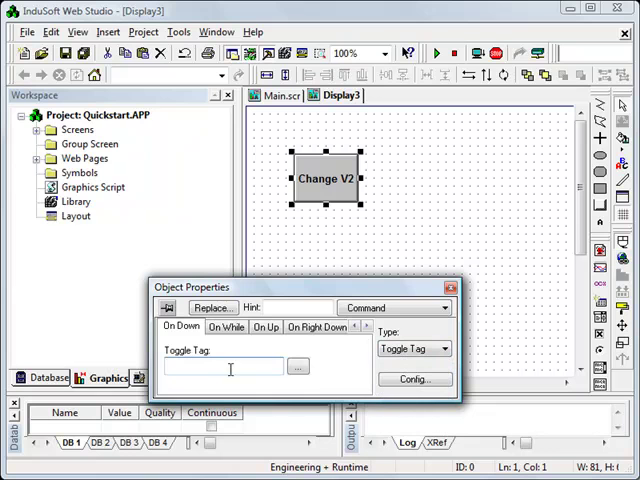
text(V2)
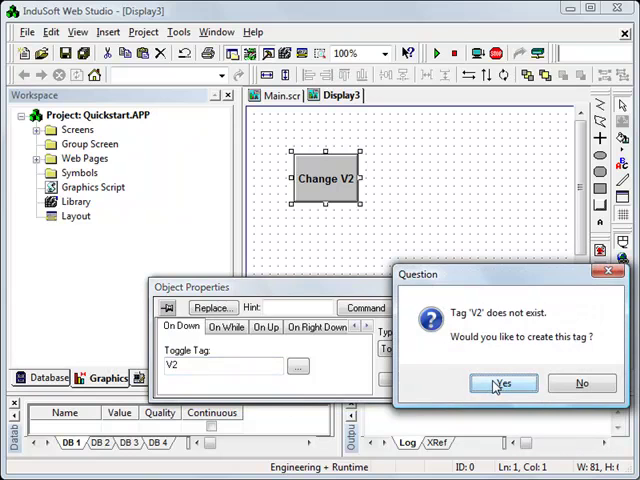
click(502, 384)
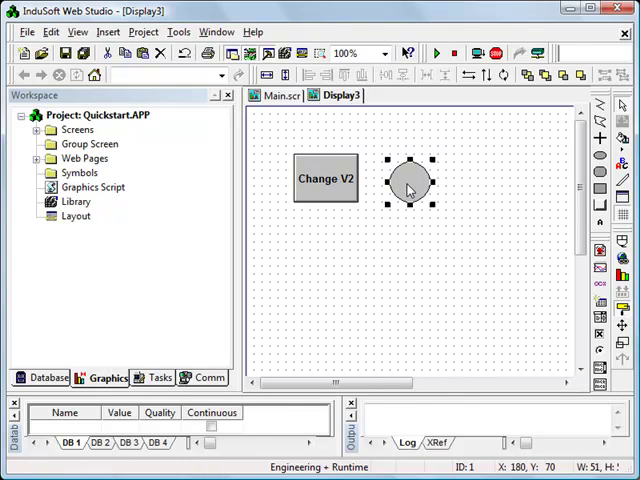
- Give the circle a Colors dynamic with Limit Expression V2 and assign limit colours
double_click(410, 184)
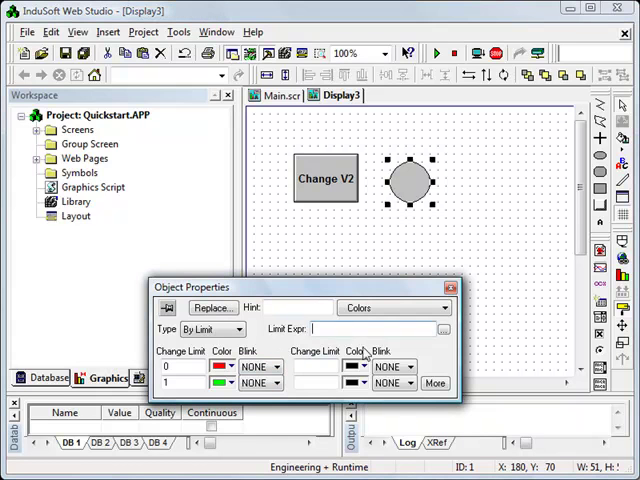
text(V2)
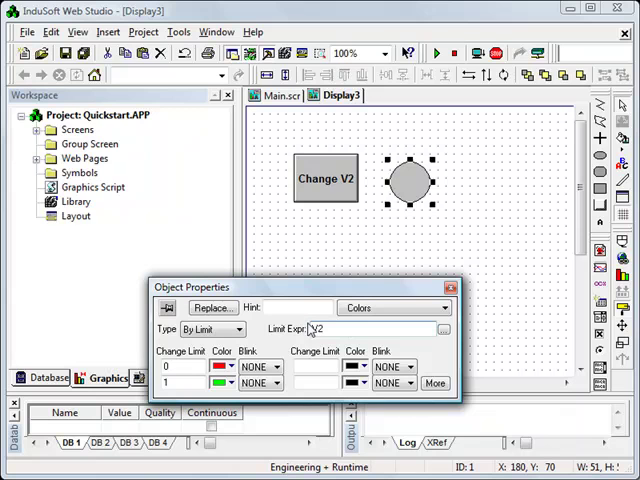
mouse_move(268, 348)
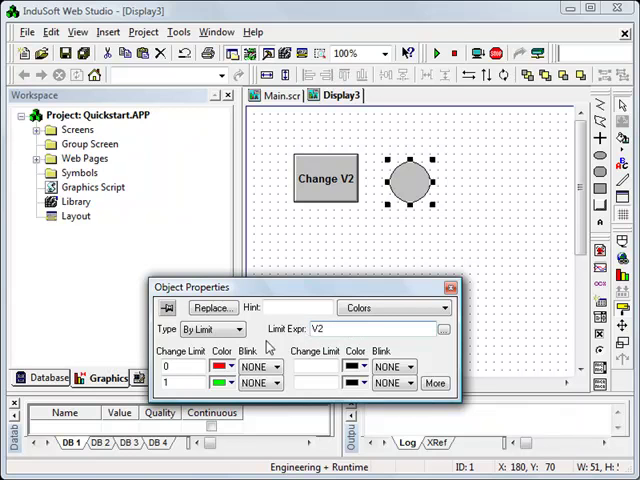
click(180, 366)
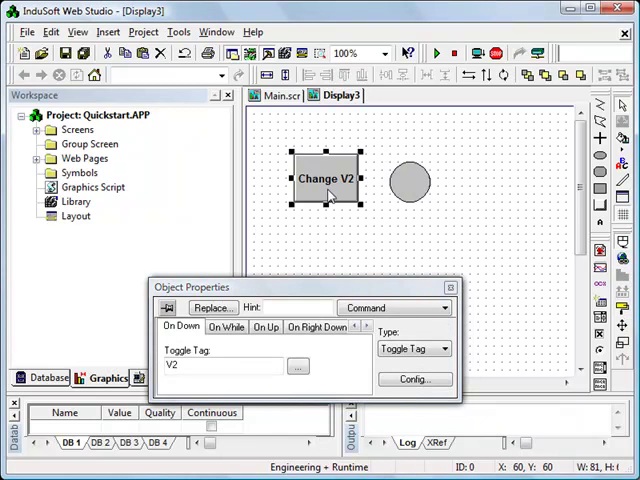
click(410, 180)
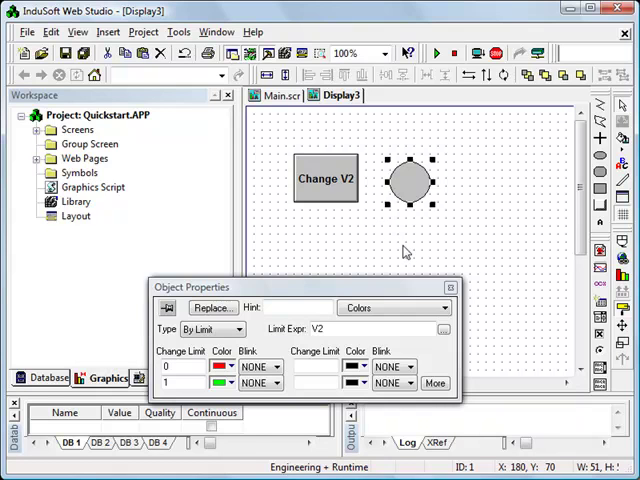
mouse_move(512, 248)
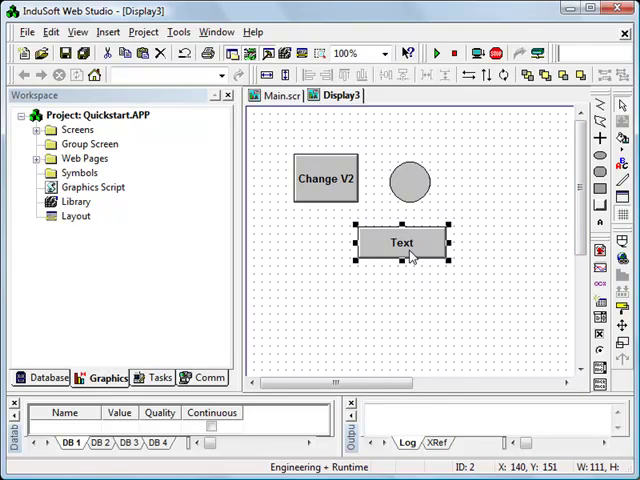
- Caption the Text button 'Main' and set its command to Open Screen, browsing for the target
double_click(402, 244)
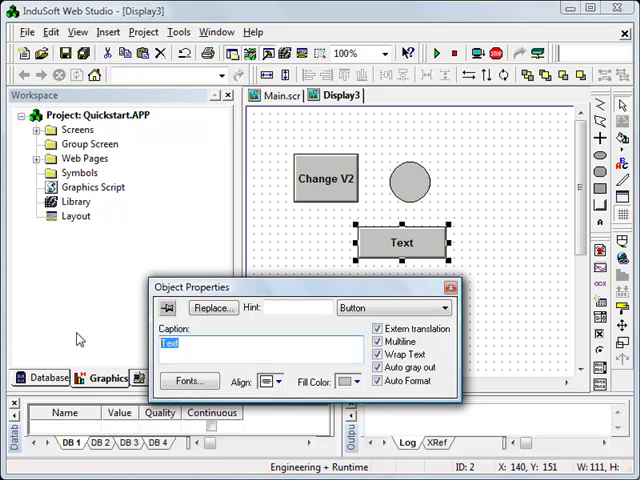
text(m)
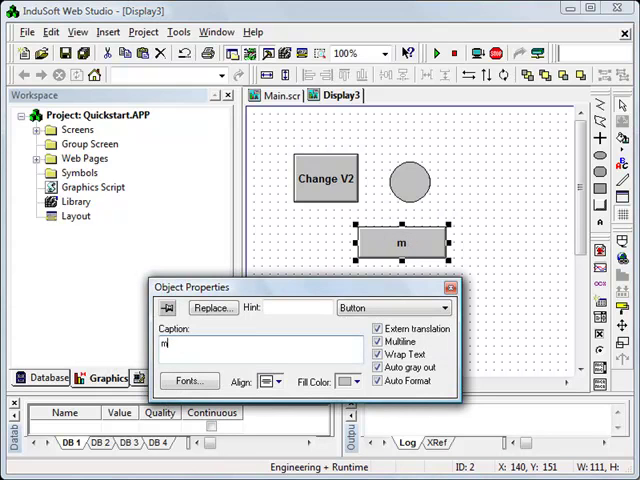
text(ain)
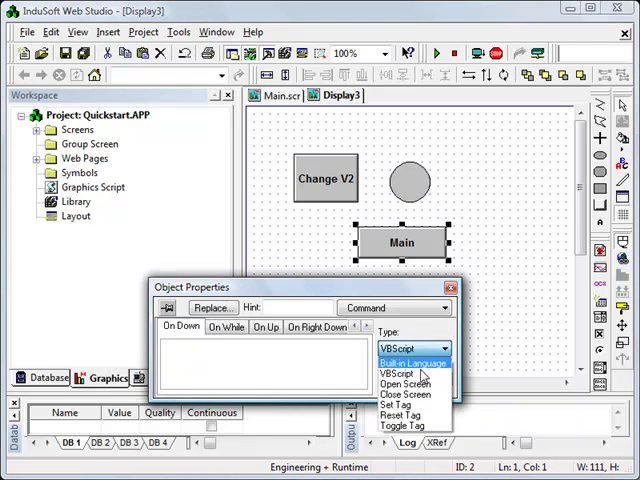
click(406, 394)
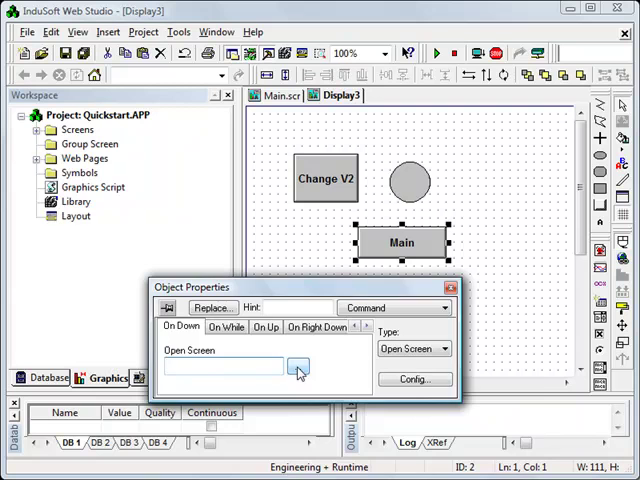
click(296, 370)
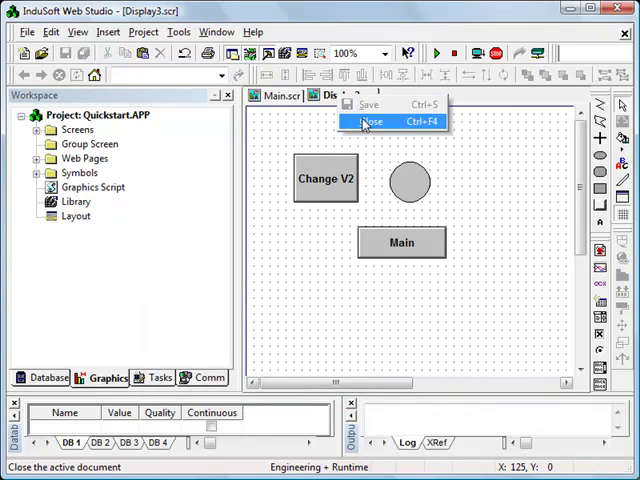
- Close Display3 and give Main's Screen 2 button an Open Screen command
click(368, 120)
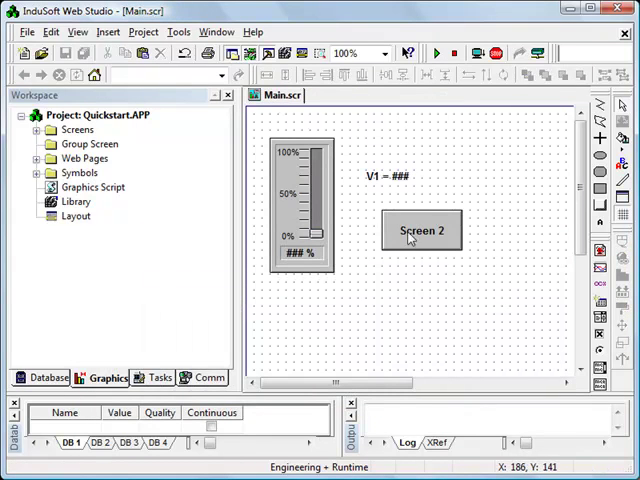
click(420, 232)
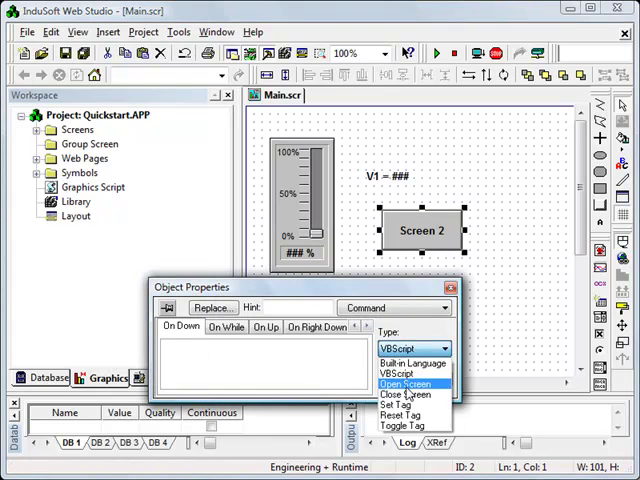
click(400, 384)
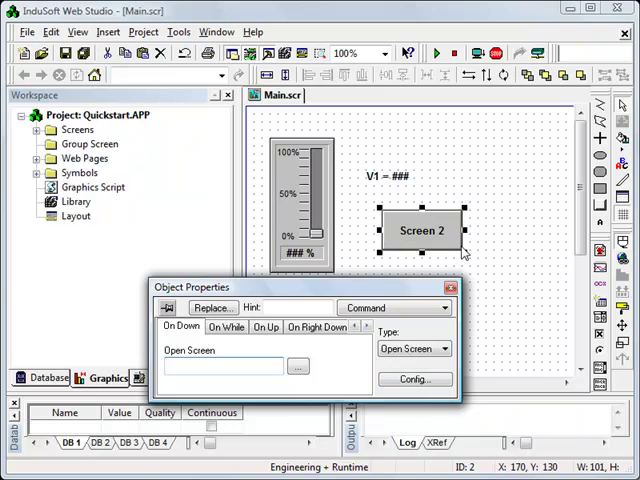
- Select Display3.scr as the screen the Screen 2 button opens
click(296, 366)
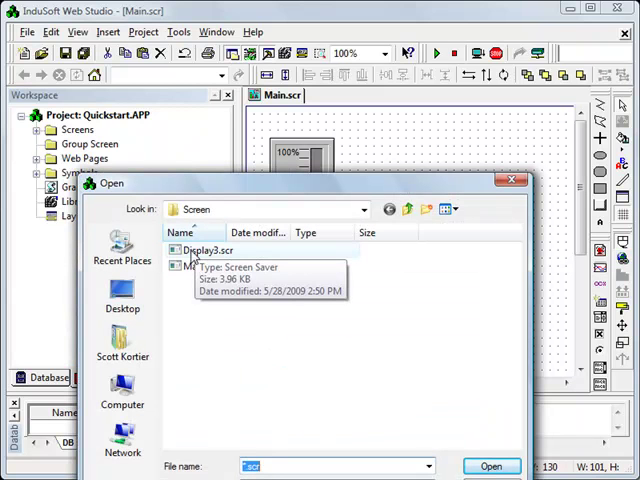
click(208, 250)
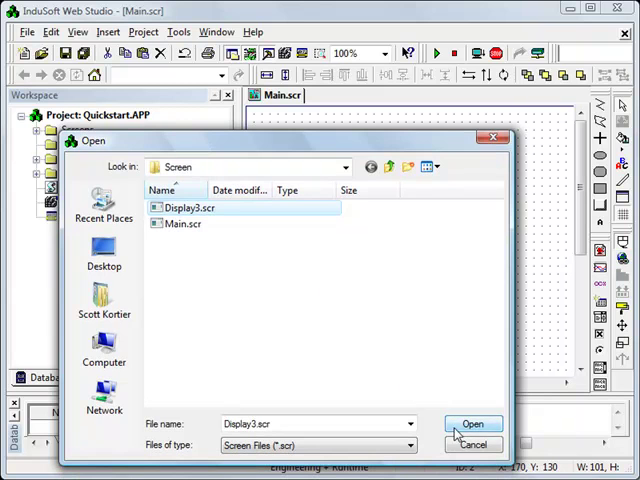
click(472, 424)
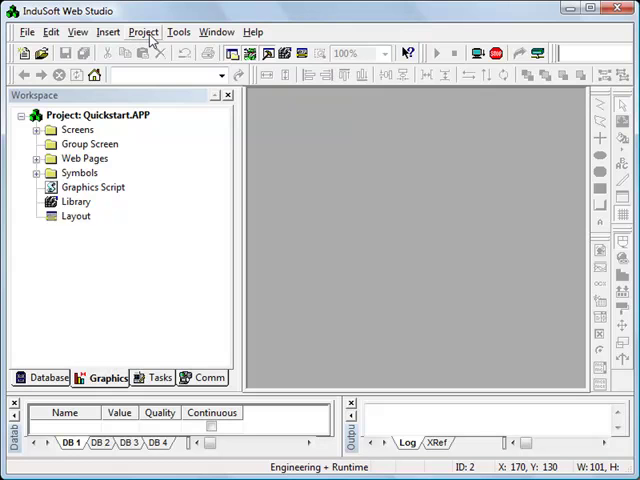
- Set the Runtime Desktop startup screen to Main.scr in Project Settings and confirm
click(144, 32)
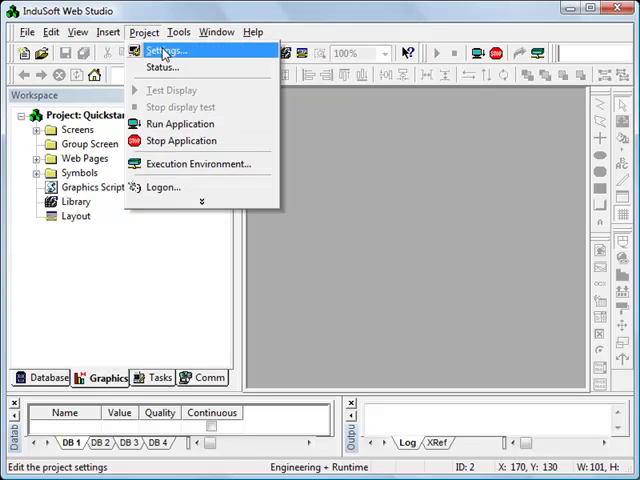
click(166, 50)
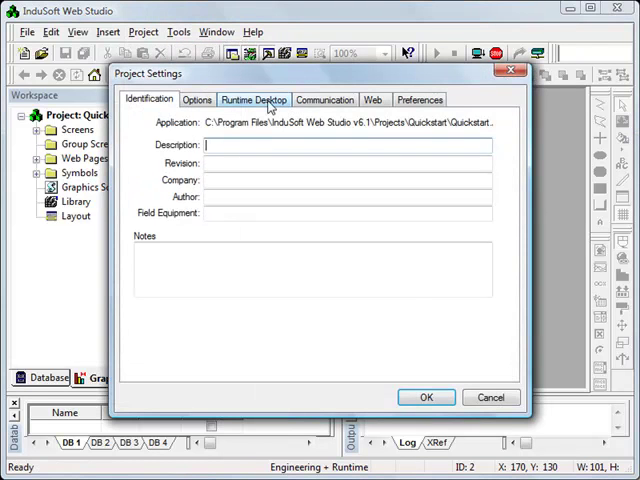
click(252, 100)
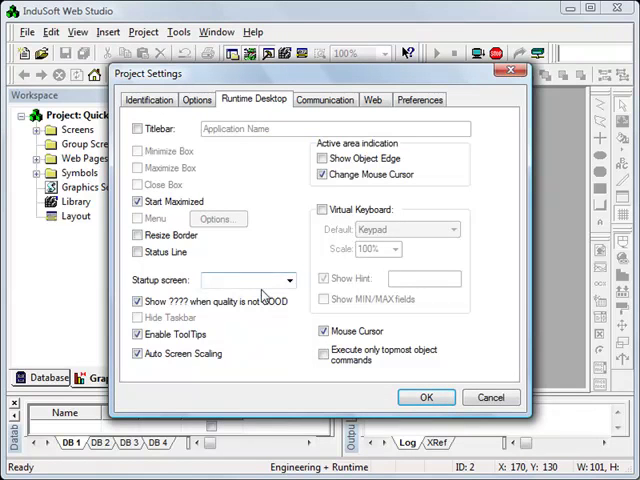
click(292, 280)
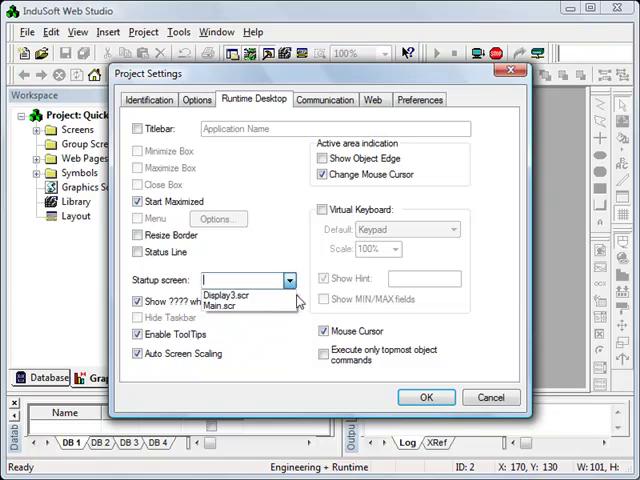
click(222, 304)
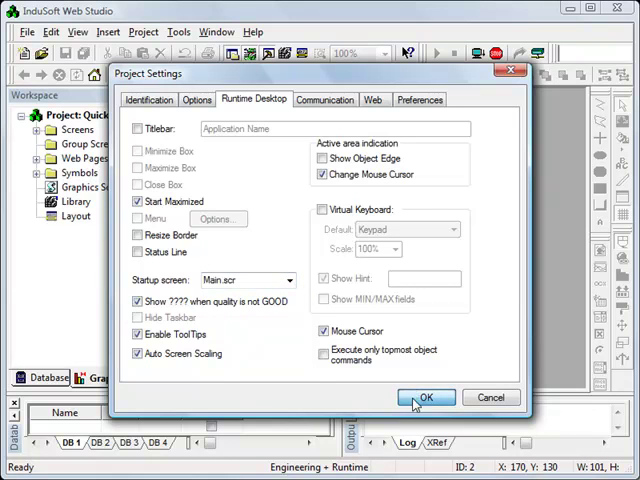
click(426, 396)
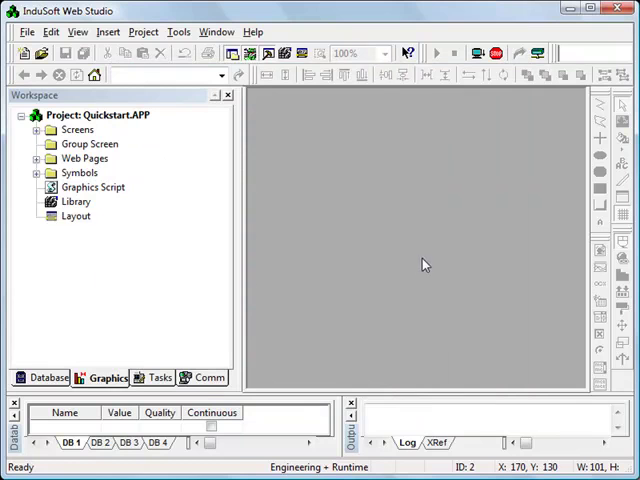
mouse_move(420, 272)
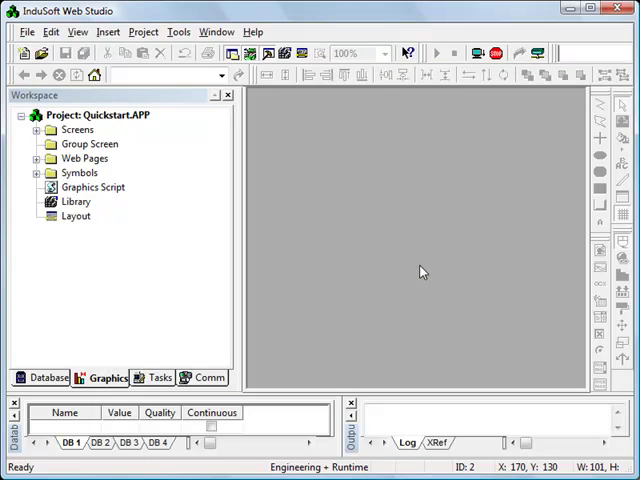
mouse_move(420, 268)
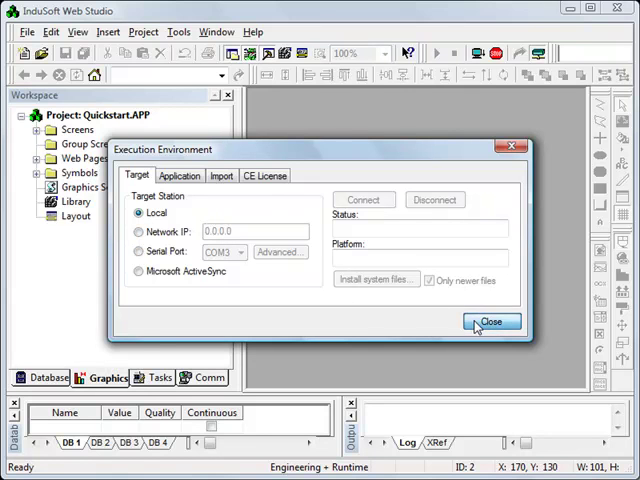
click(490, 322)
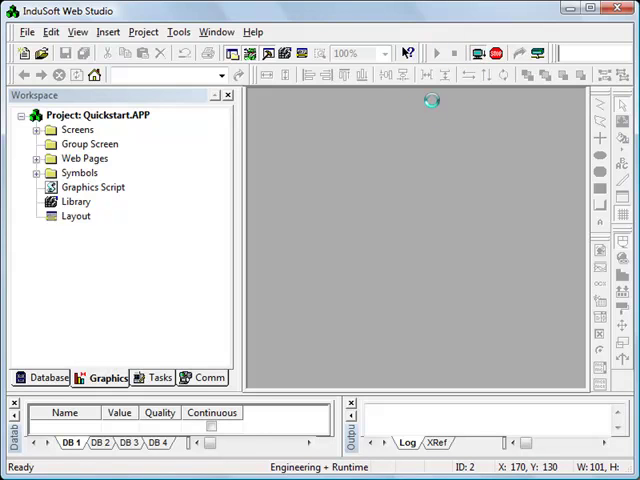
- Run the application and drag the V1 slider up to 64 percent and back to 0
click(436, 52)
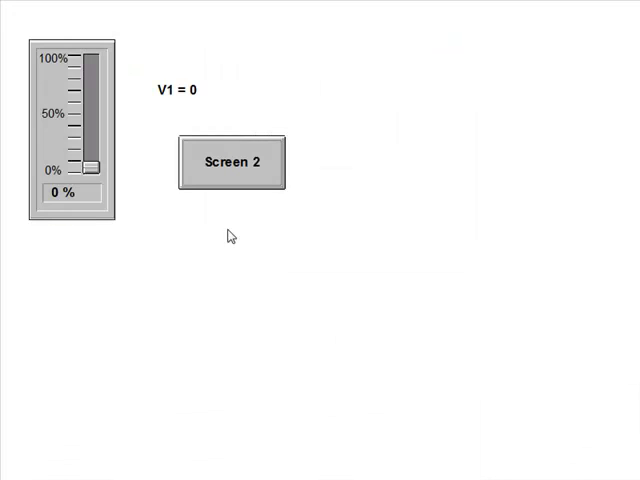
drag(94, 164, 94, 96)
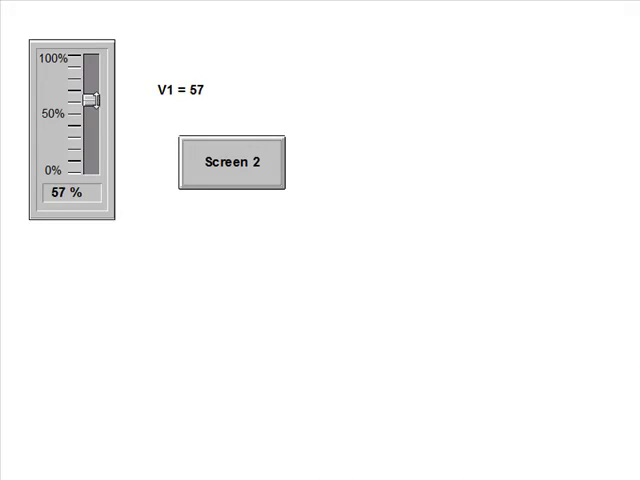
drag(92, 96, 96, 88)
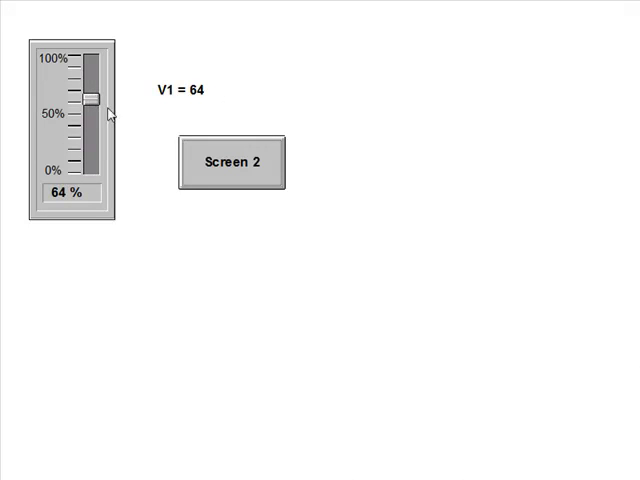
drag(92, 92, 92, 170)
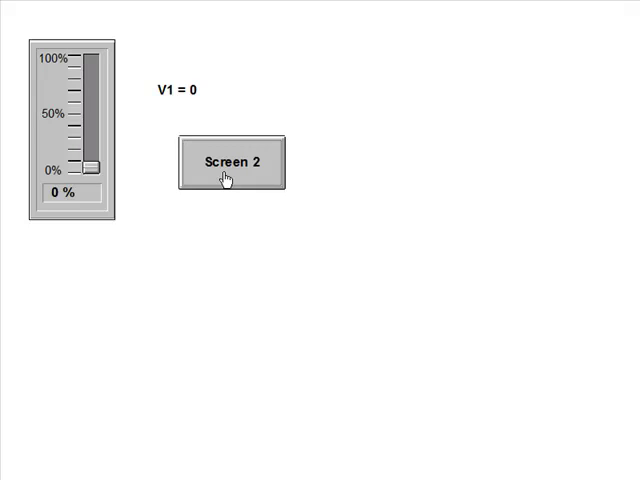
- Go to Screen 2, toggle V2 green then red, and return to Main
click(232, 160)
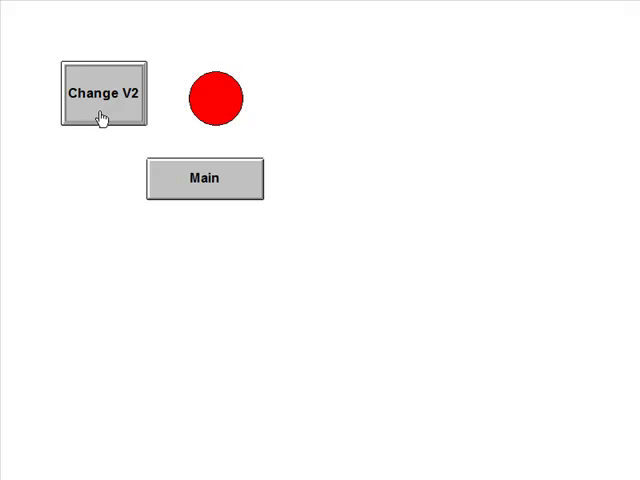
click(104, 92)
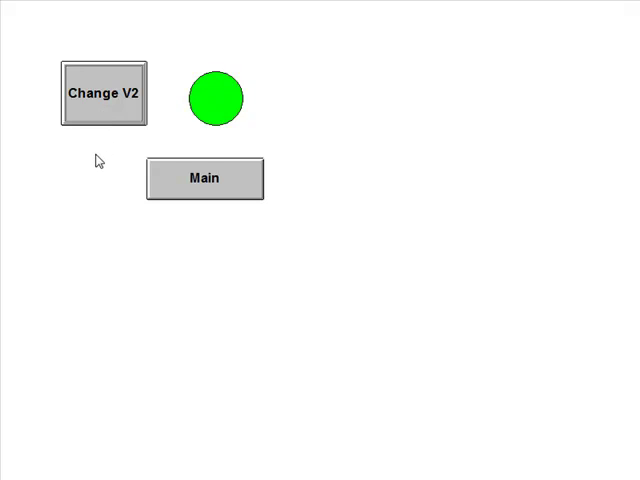
mouse_move(198, 100)
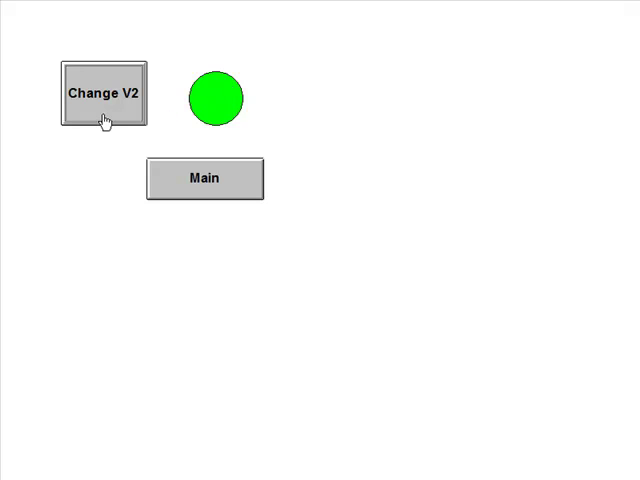
click(104, 92)
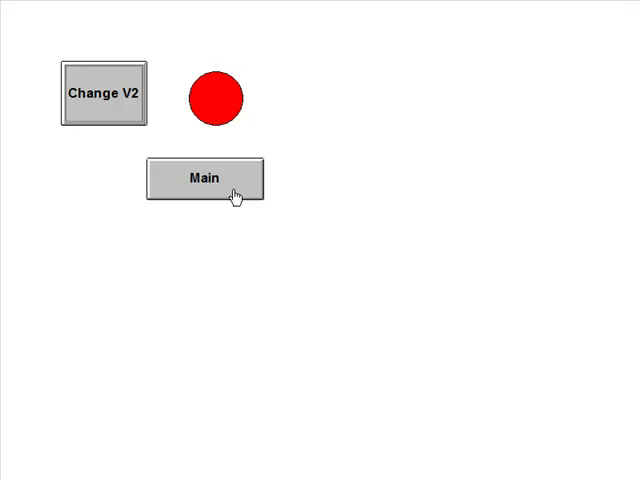
click(204, 178)
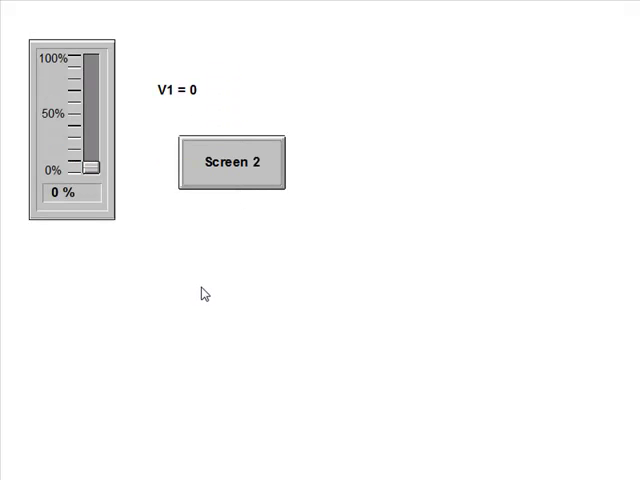
mouse_move(250, 348)
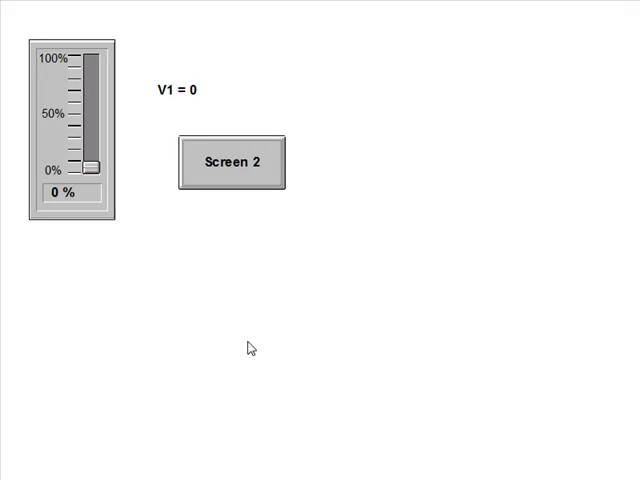